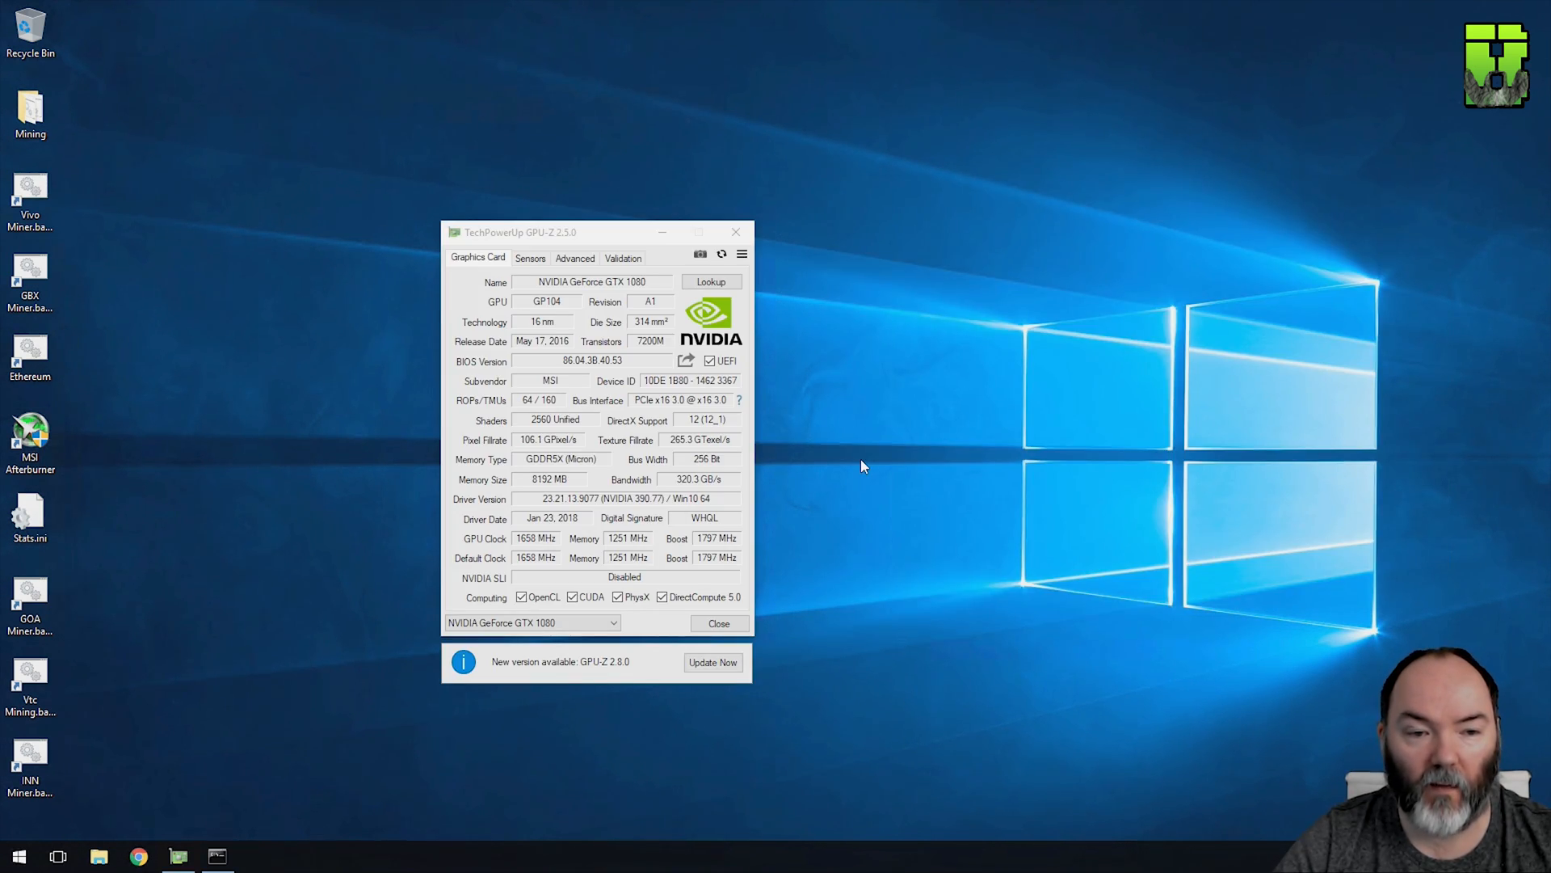
pyautogui.moveTo(578, 470)
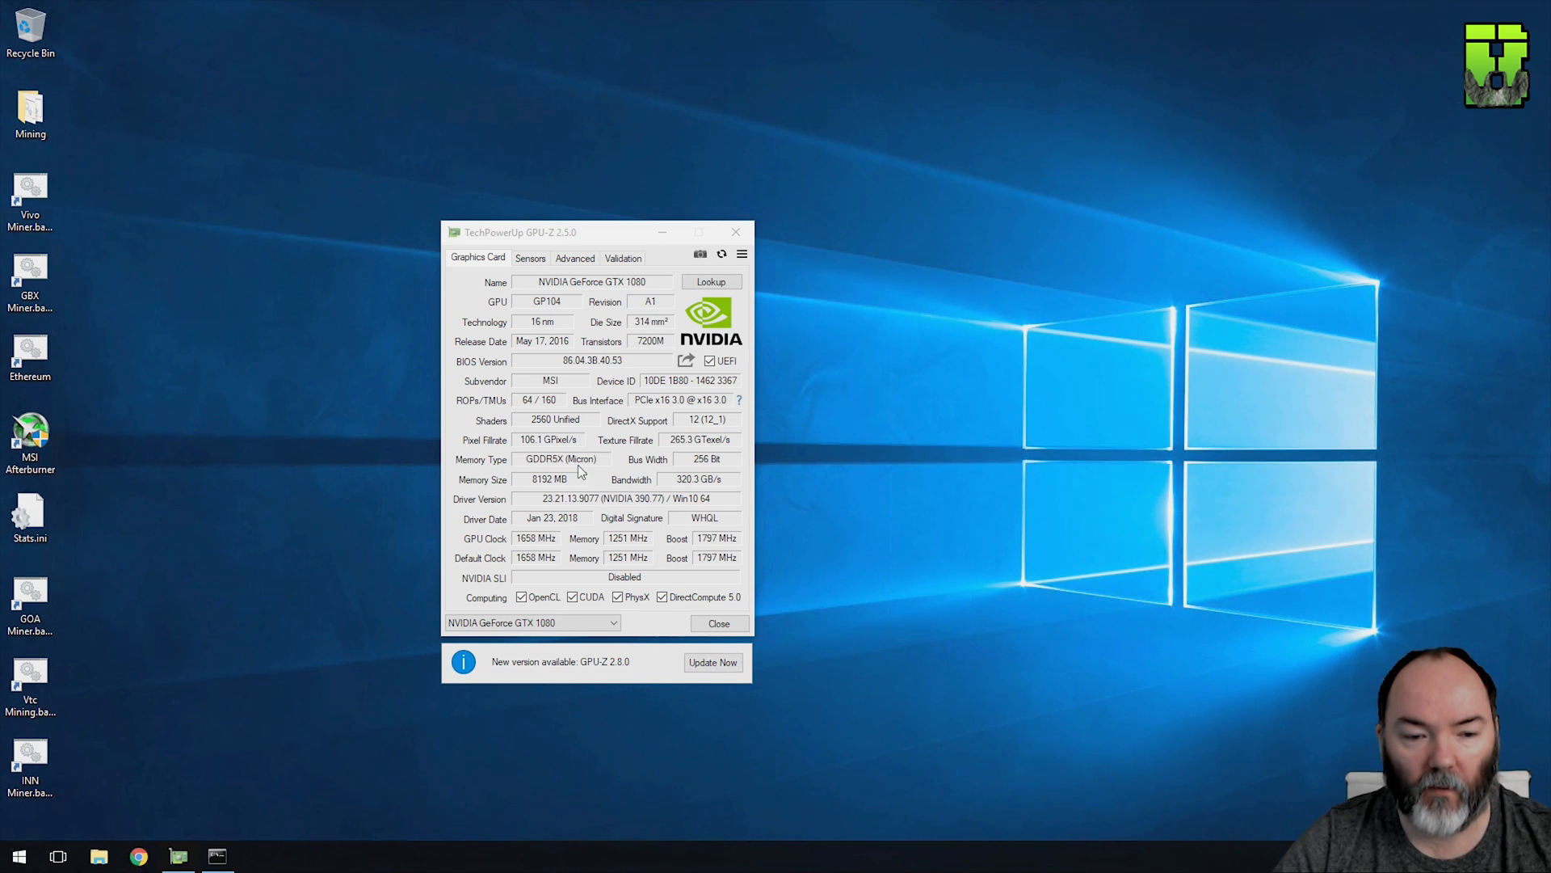
pyautogui.moveTo(921, 446)
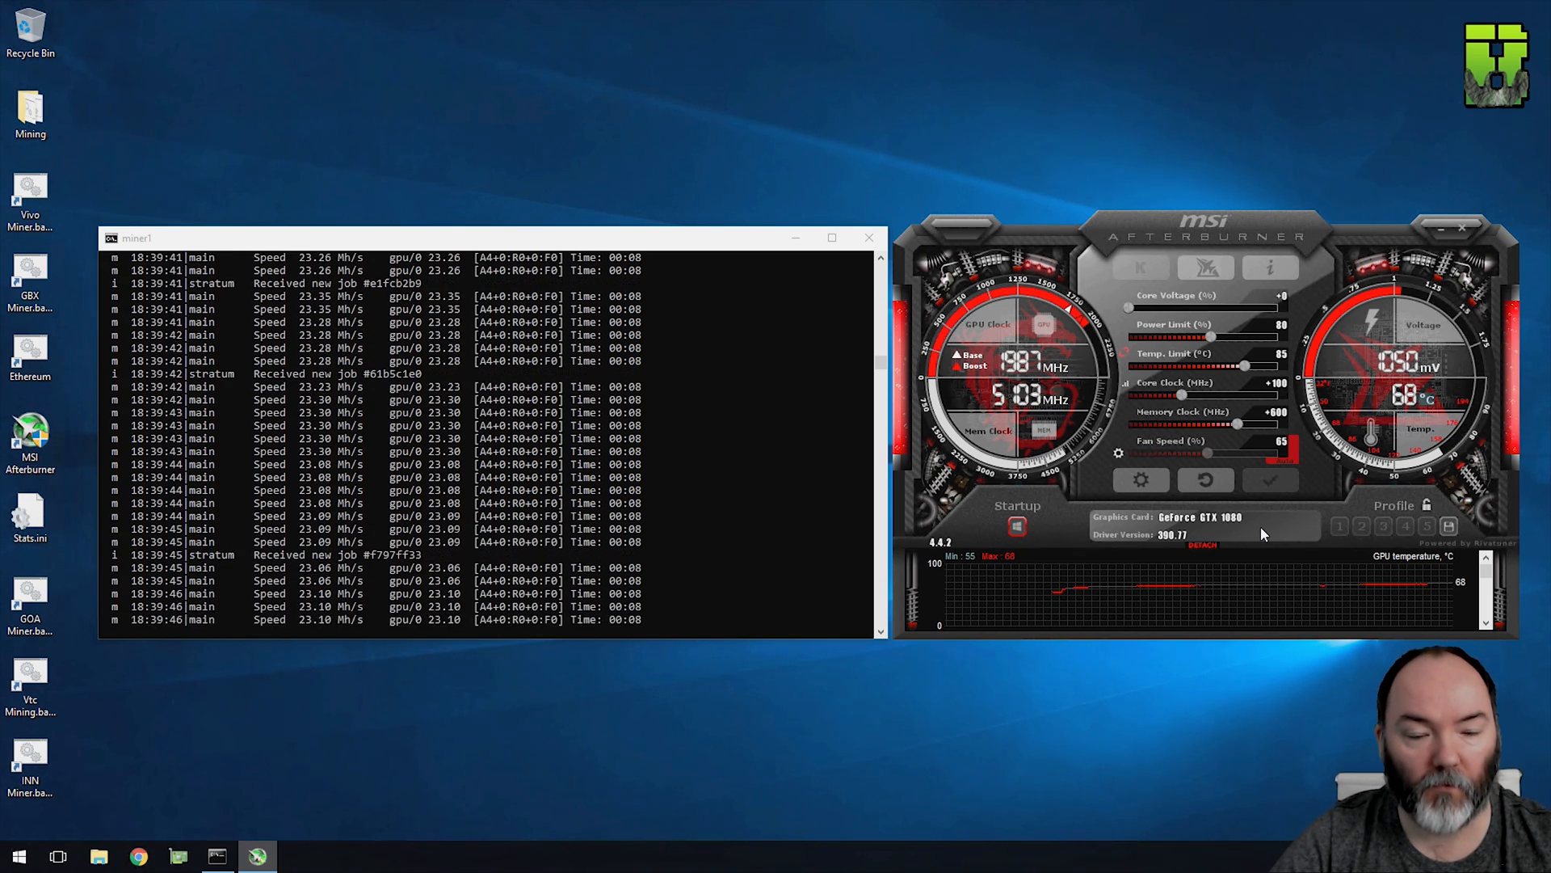
pyautogui.moveTo(1434, 446)
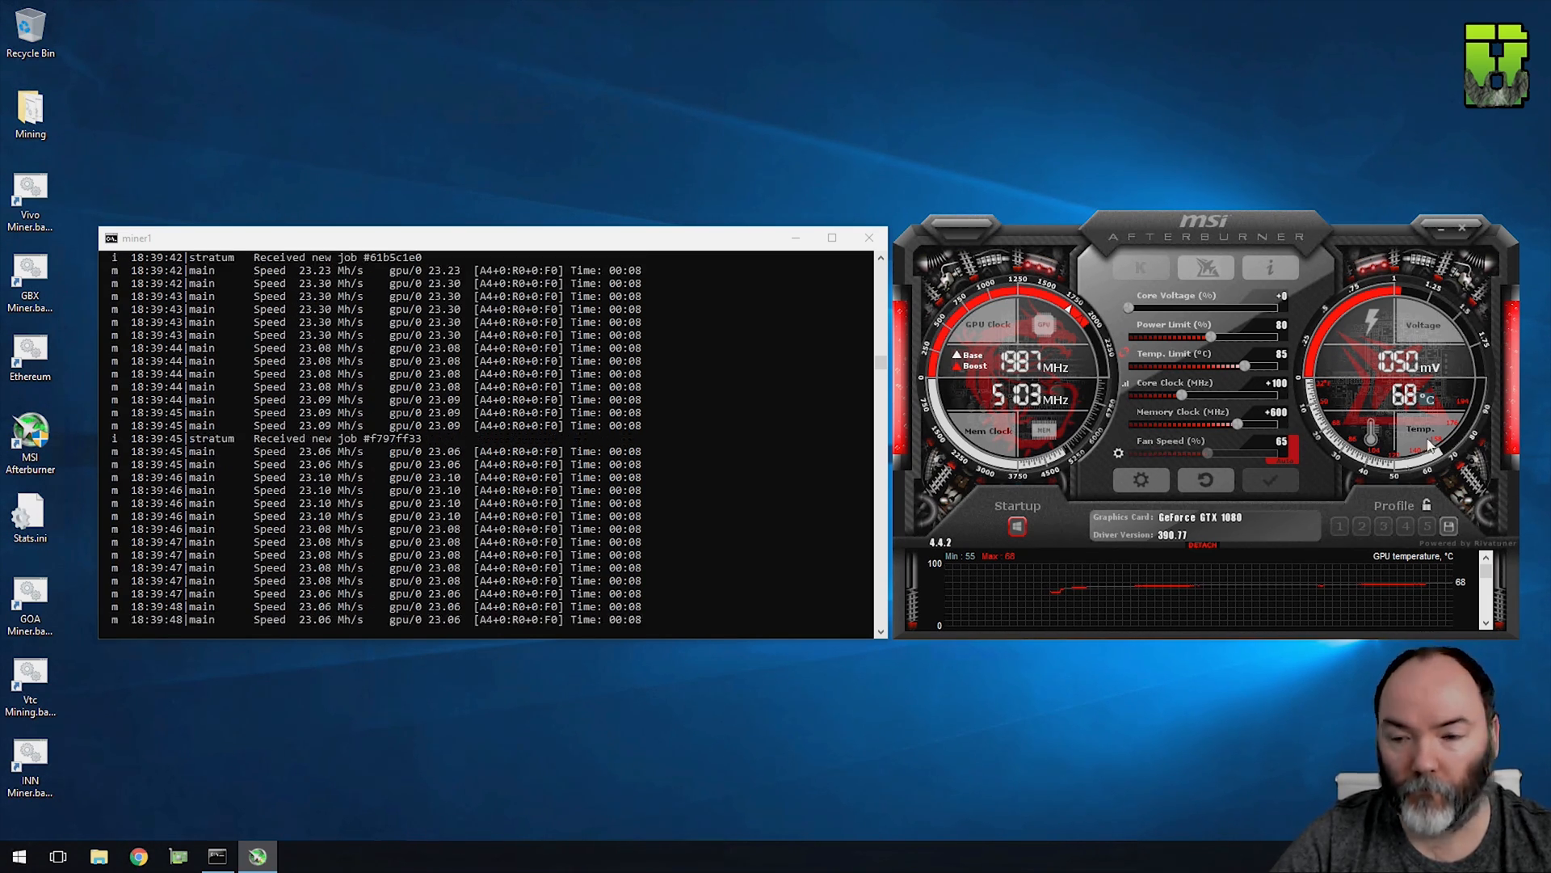